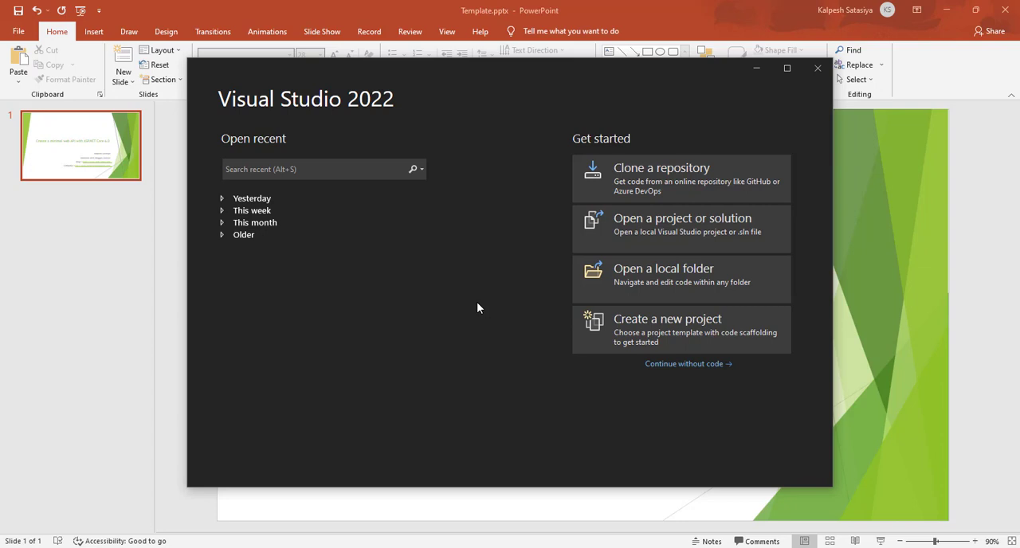
Start a new project and locate the ASP.NET Core Web API template in the list.
click(666, 328)
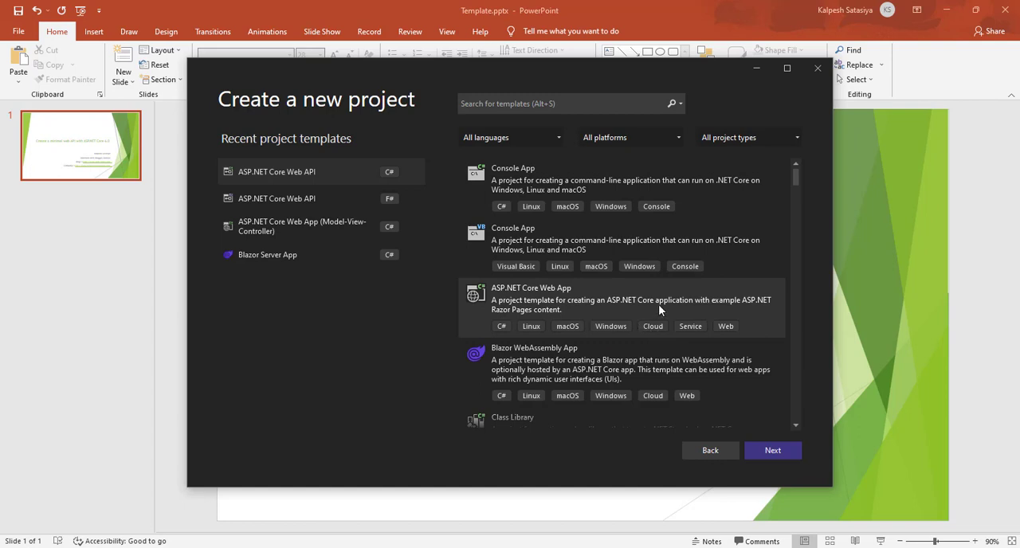
scroll(down, 3)
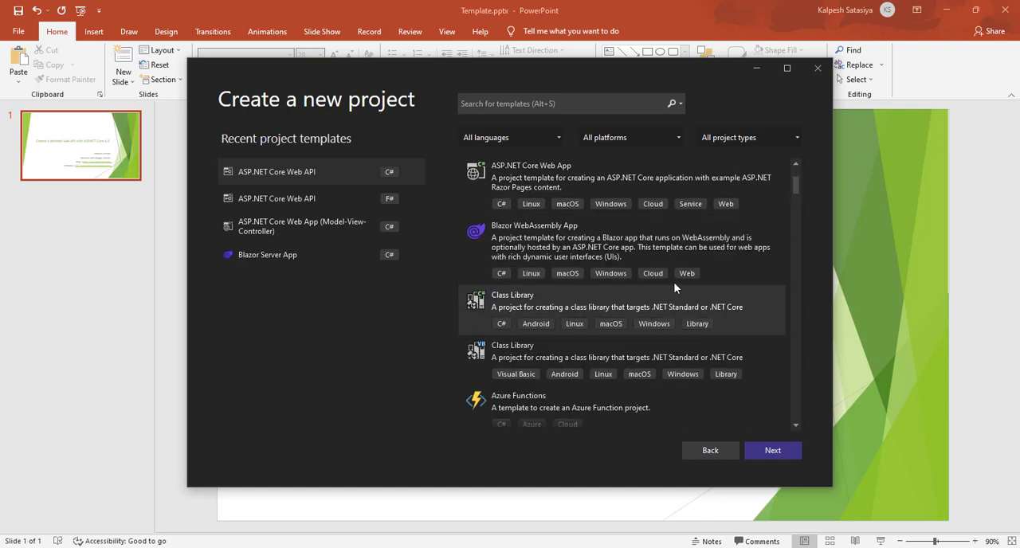
scroll(down, 3)
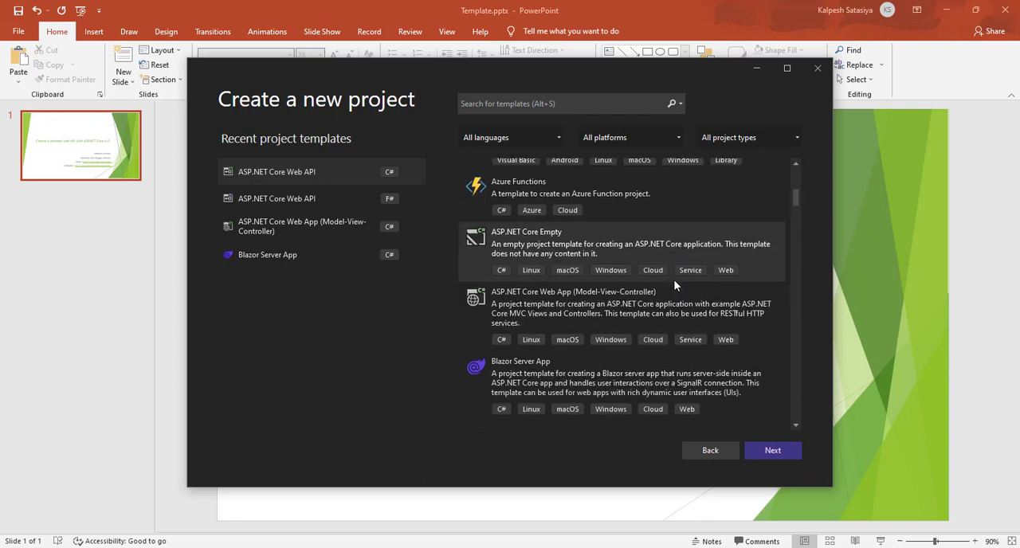
scroll(down, 3)
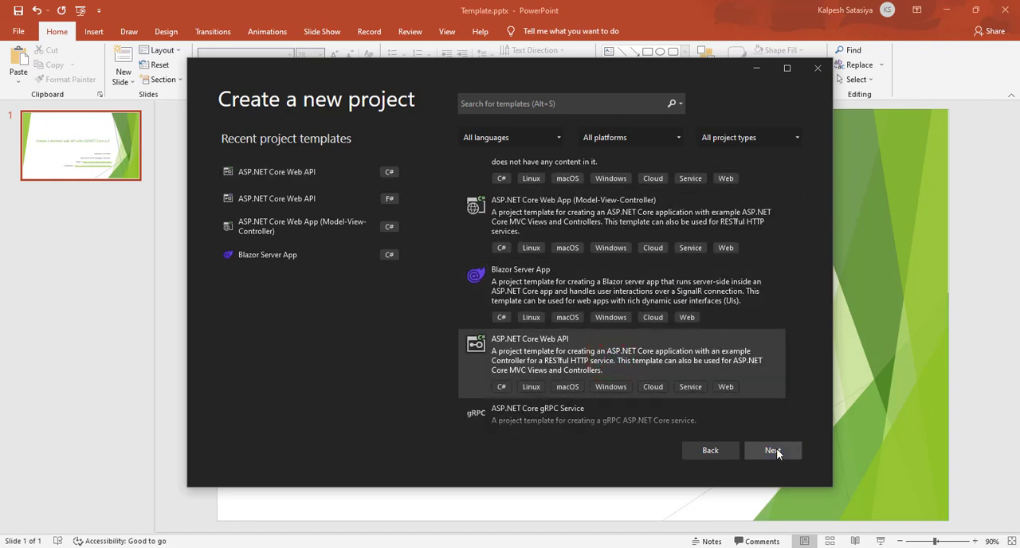
Proceed with the Web API template and name the project AspNetWebAPI in E:\RandD.
click(773, 449)
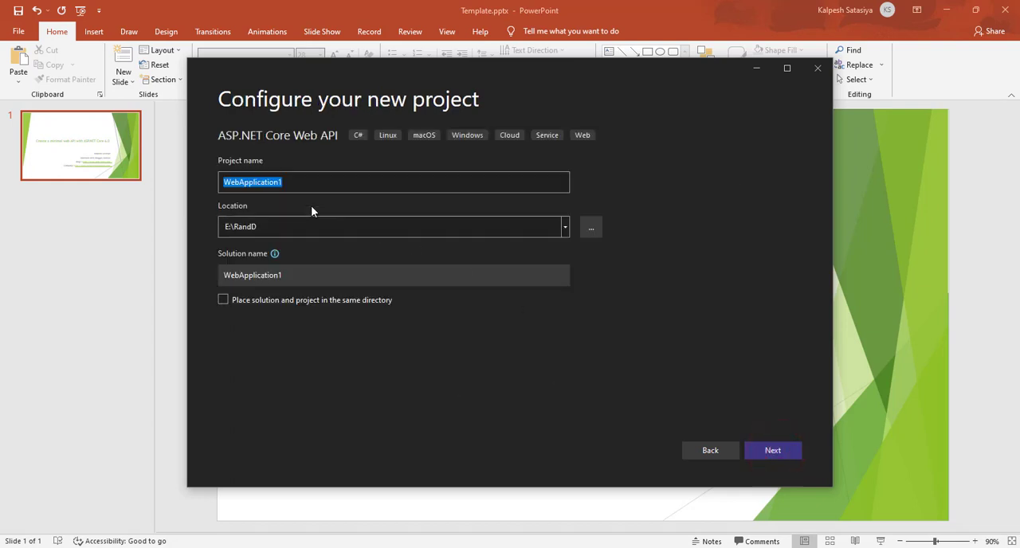
mouse_move(471, 180)
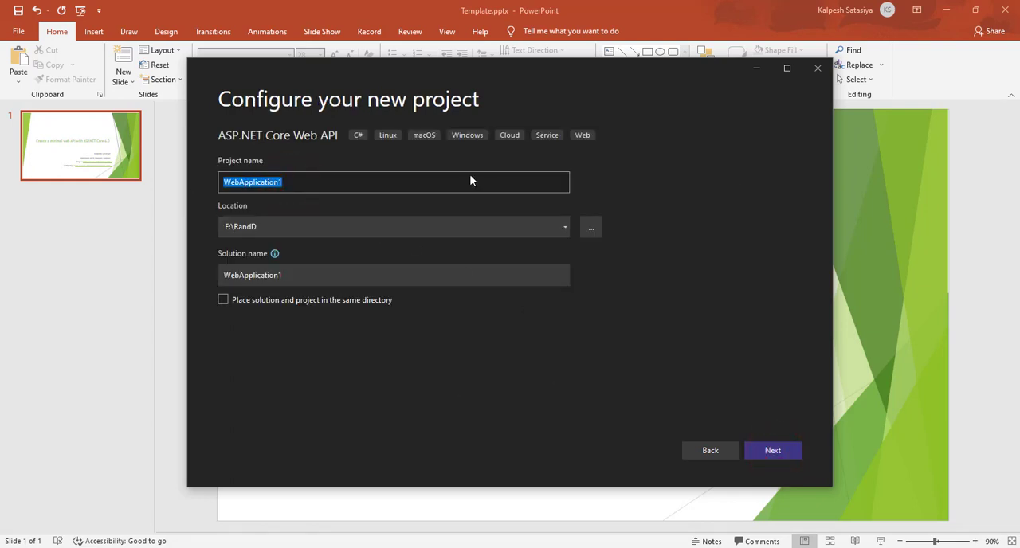
text(AspNet)
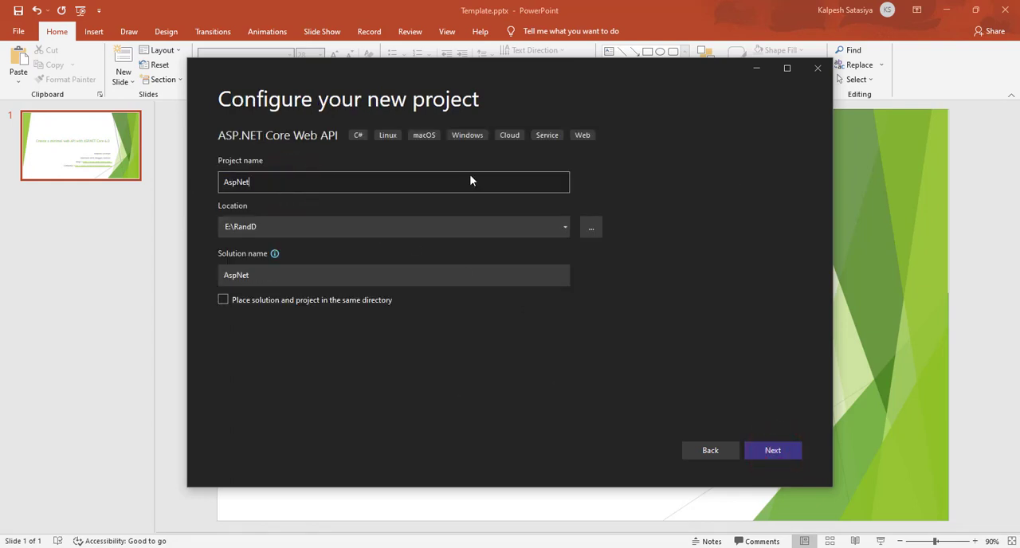
text(WebAPI)
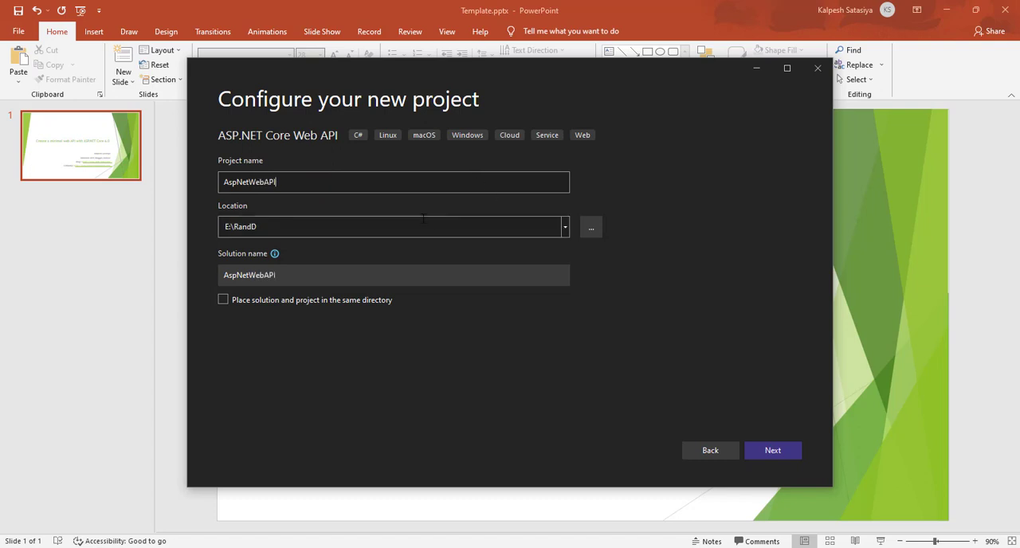
mouse_move(793, 452)
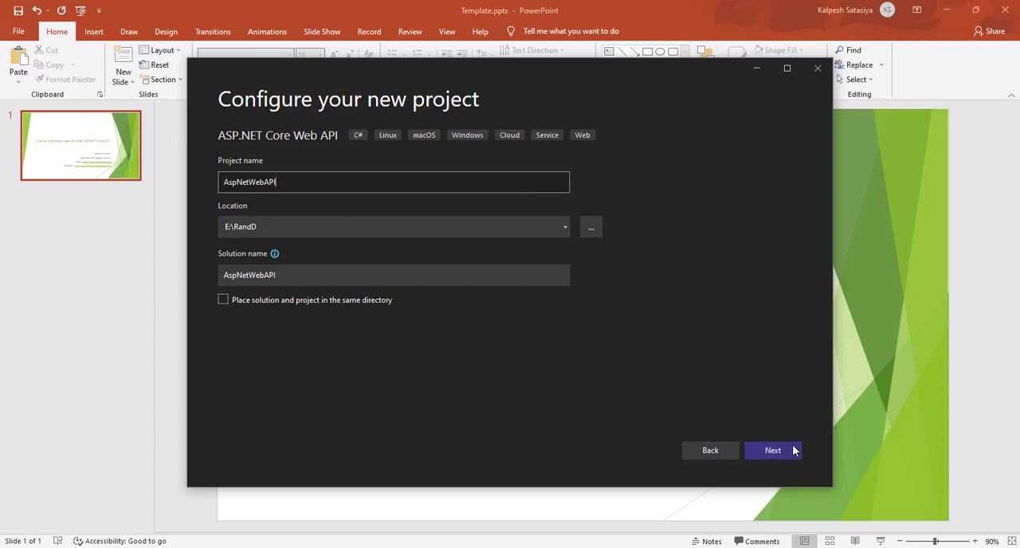
Create the project on .NET 6.0 with Use controllers unchecked and OpenAPI support kept.
click(771, 449)
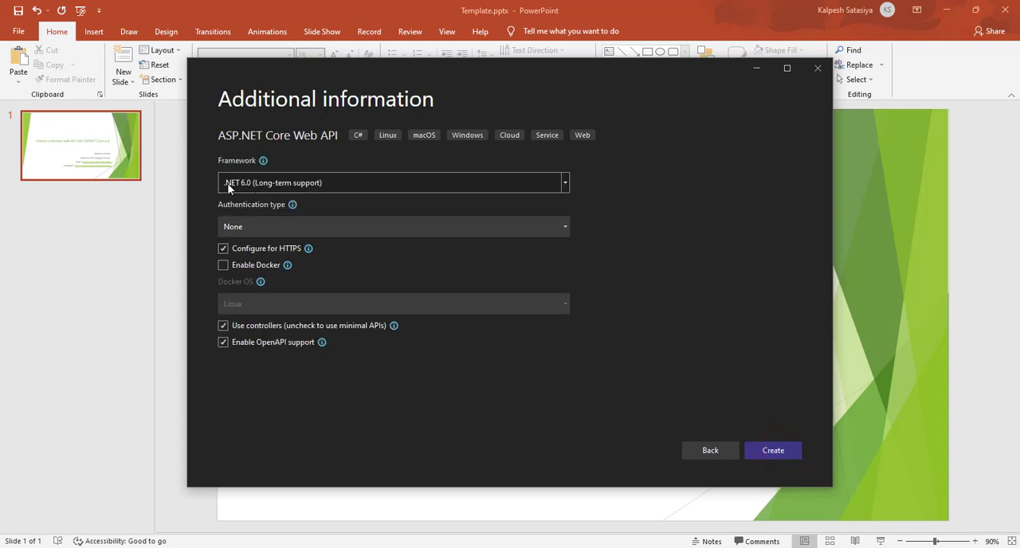
mouse_move(262, 285)
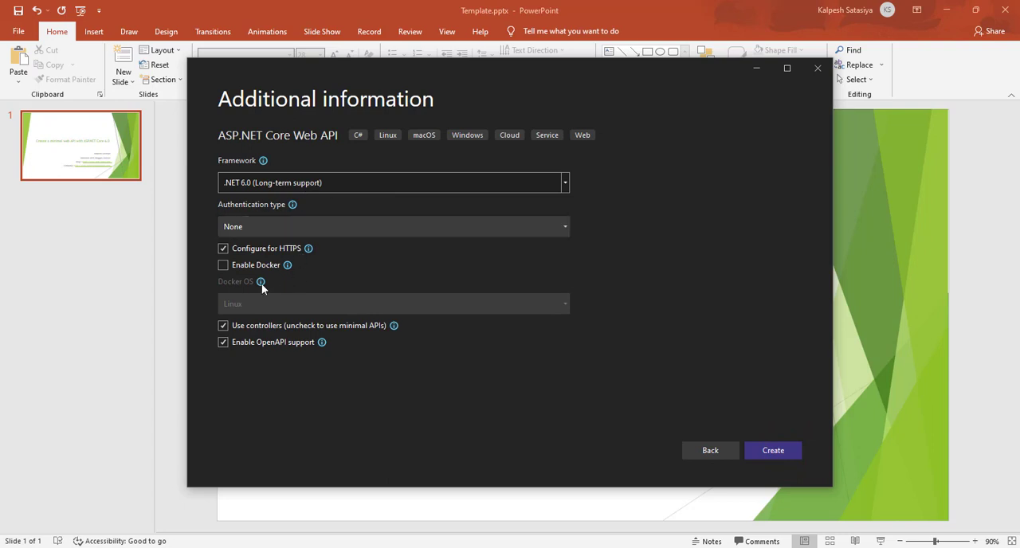
mouse_move(328, 259)
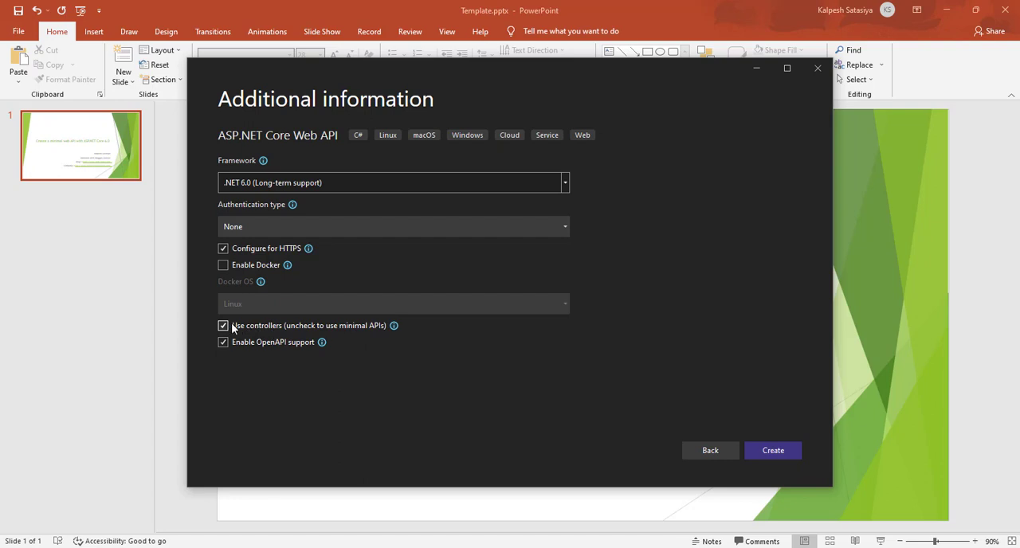
click(223, 325)
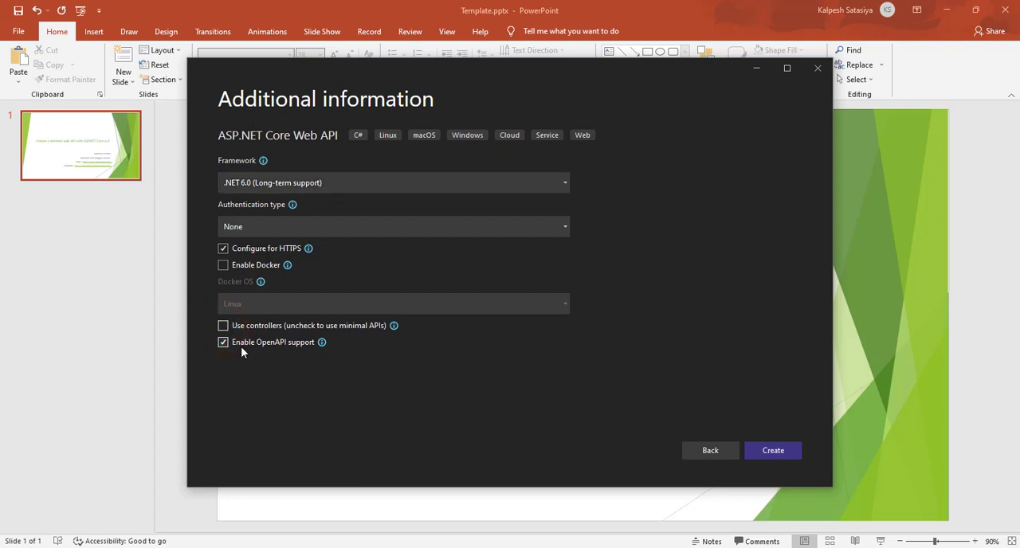
mouse_move(379, 357)
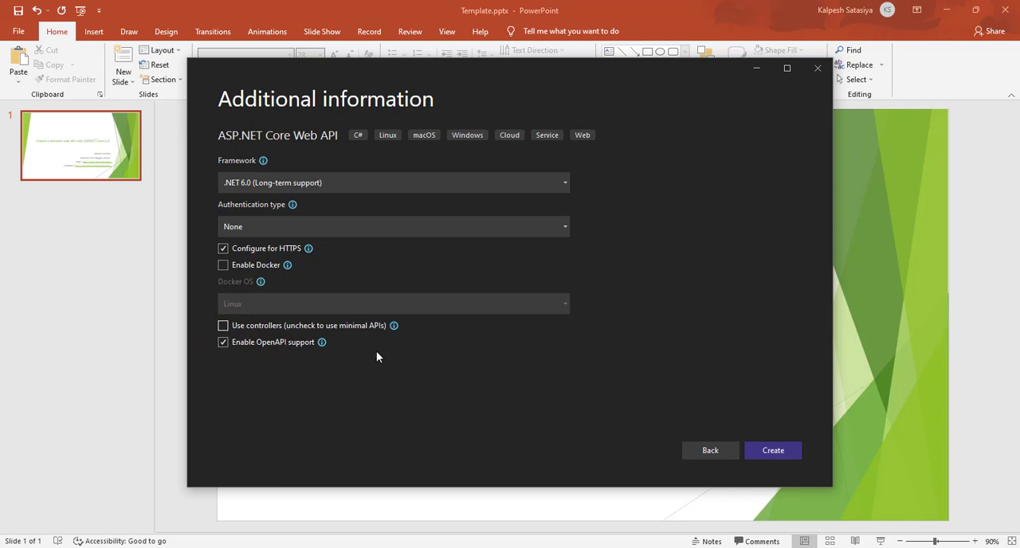
mouse_move(765, 462)
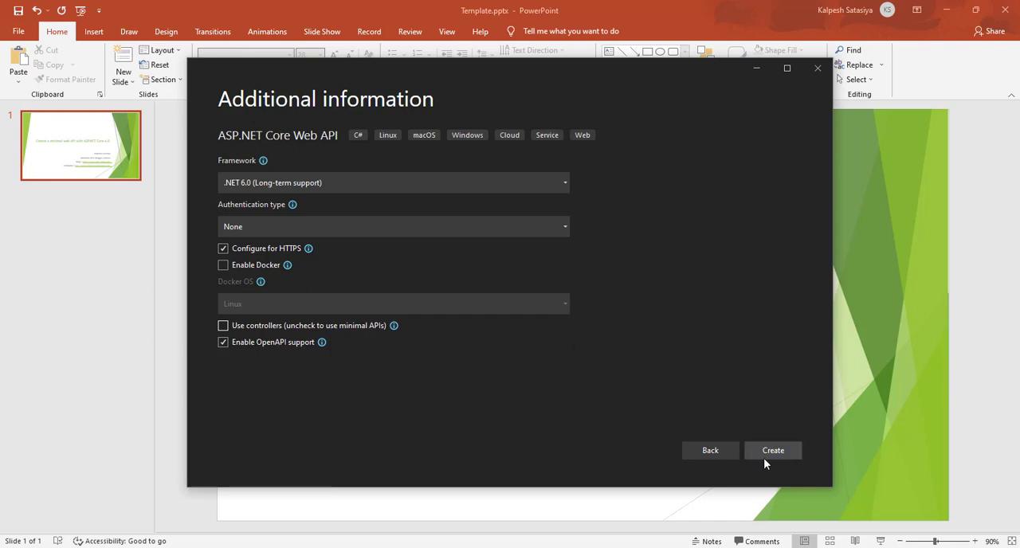
click(773, 450)
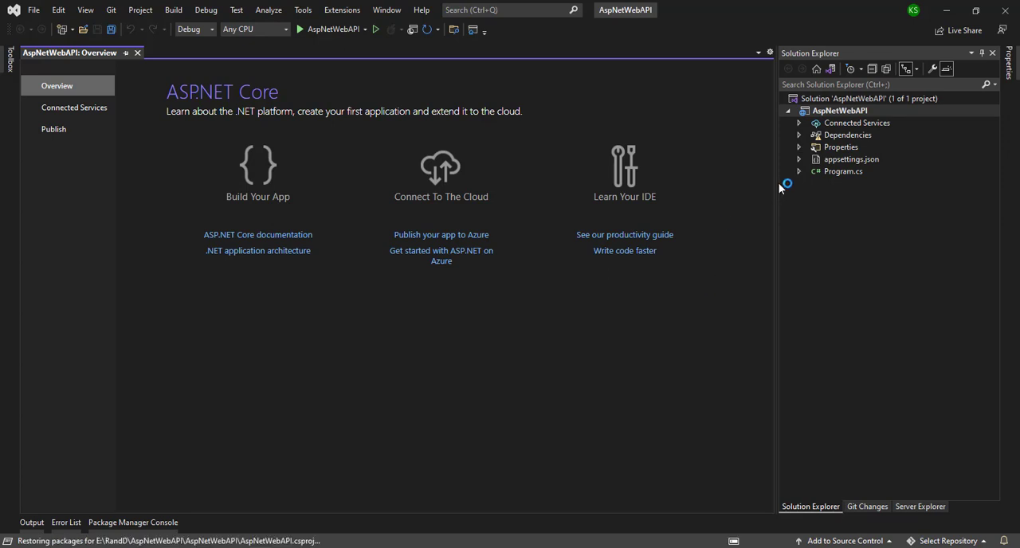
Review Program.cs Swagger setup and the /weatherforecast endpoint named GetWeatherForecast.
double_click(843, 170)
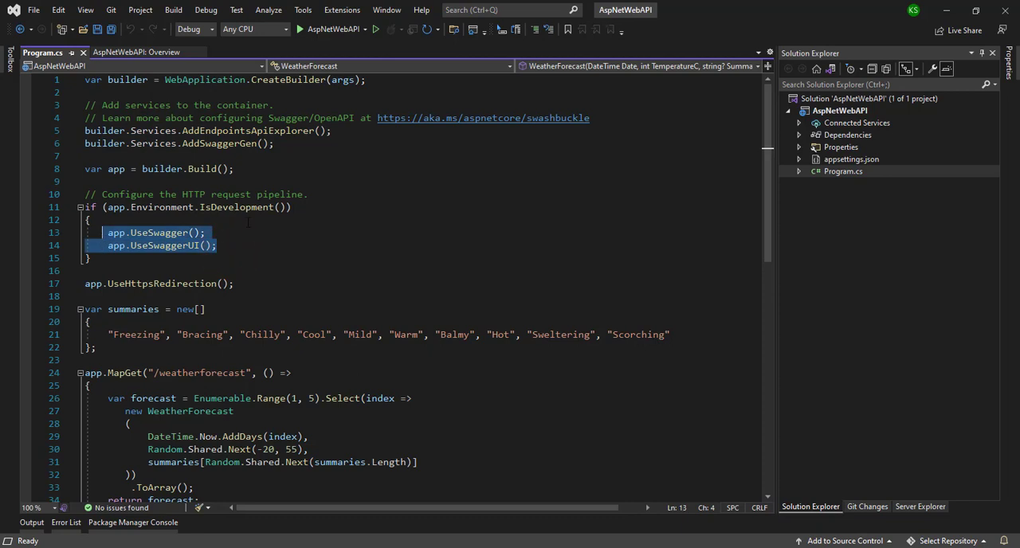
scroll(down, 3)
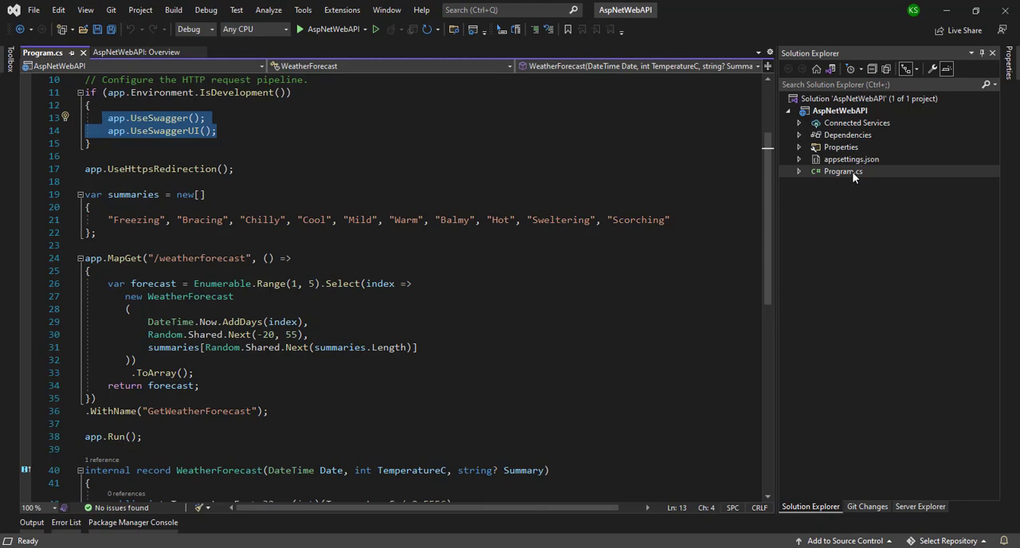
mouse_move(862, 169)
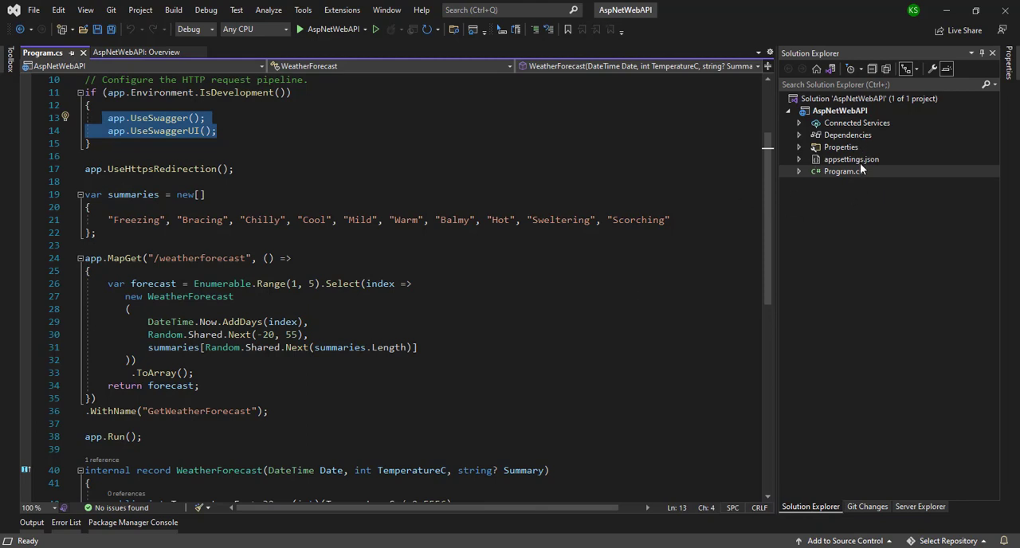
mouse_move(848, 191)
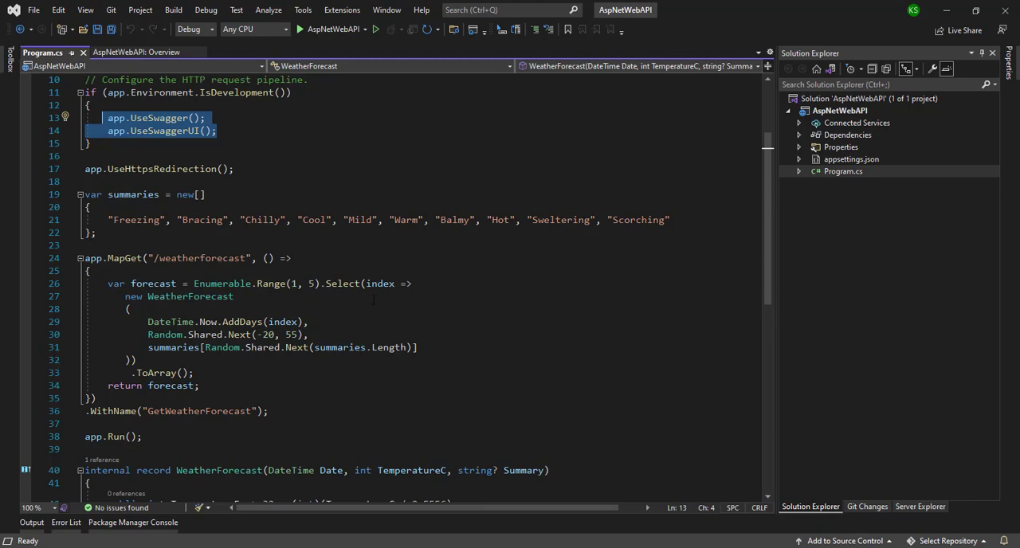
scroll(down, 3)
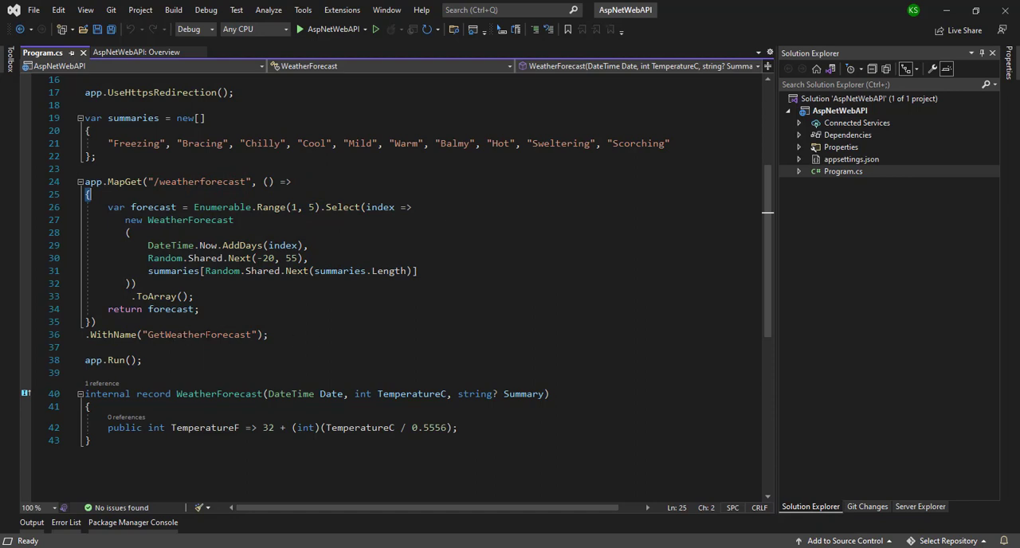
double_click(197, 334)
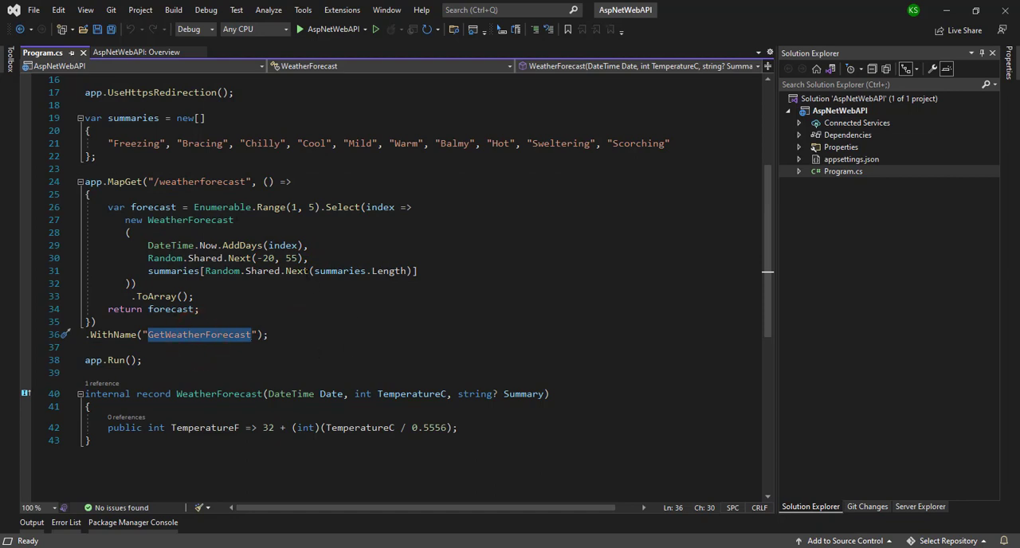
double_click(192, 182)
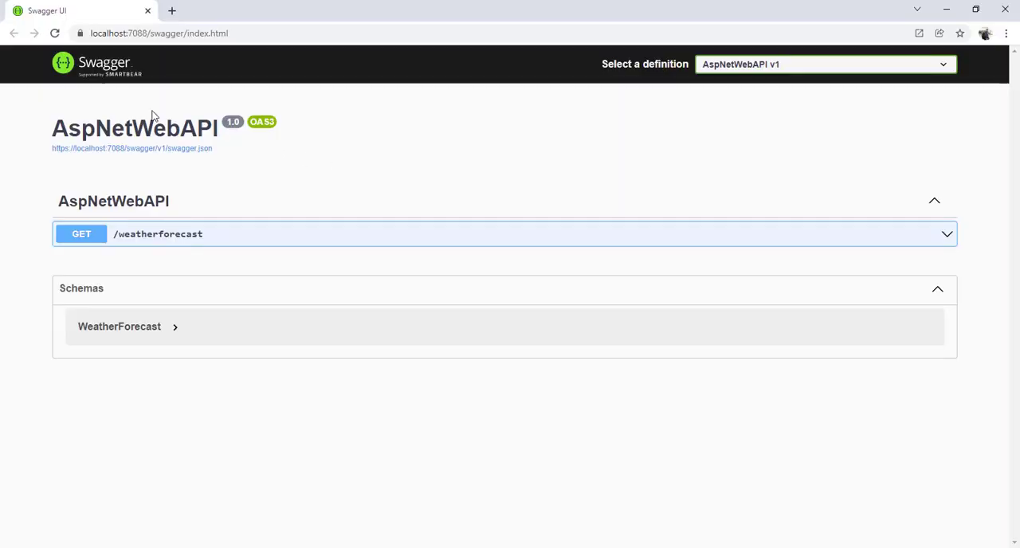
mouse_move(277, 230)
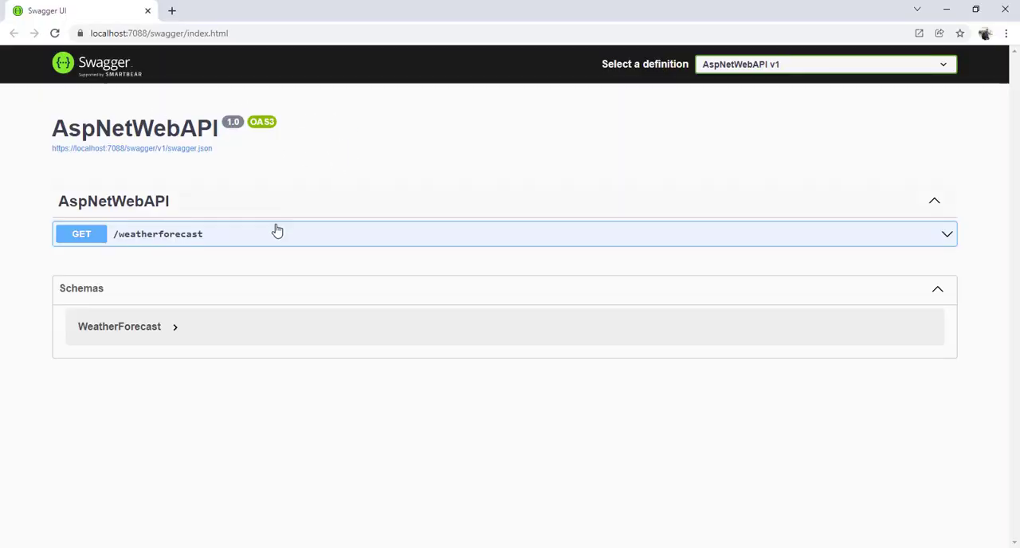
mouse_move(136, 162)
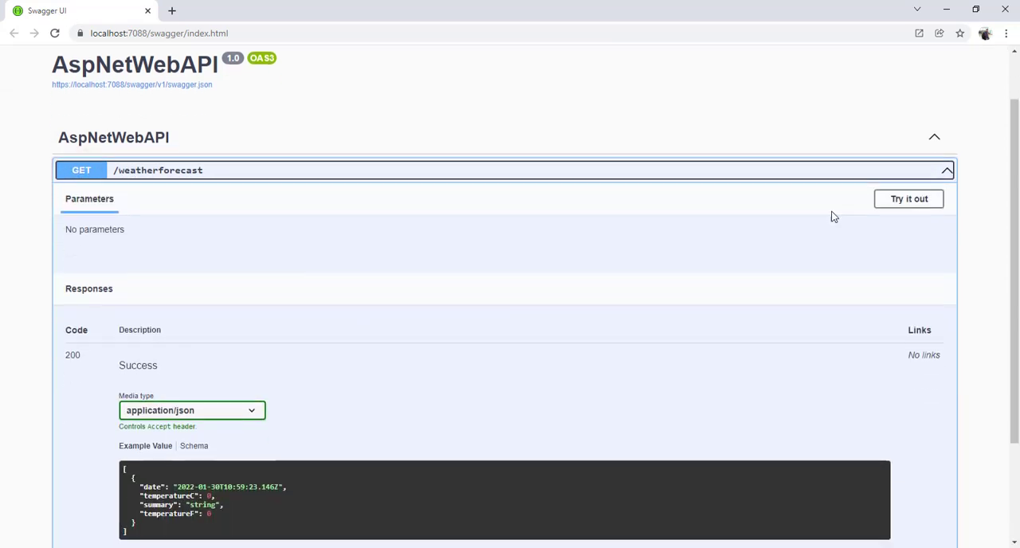
Try out and execute GET /weatherforecast, returning a 200 JSON list of forecasts.
click(908, 198)
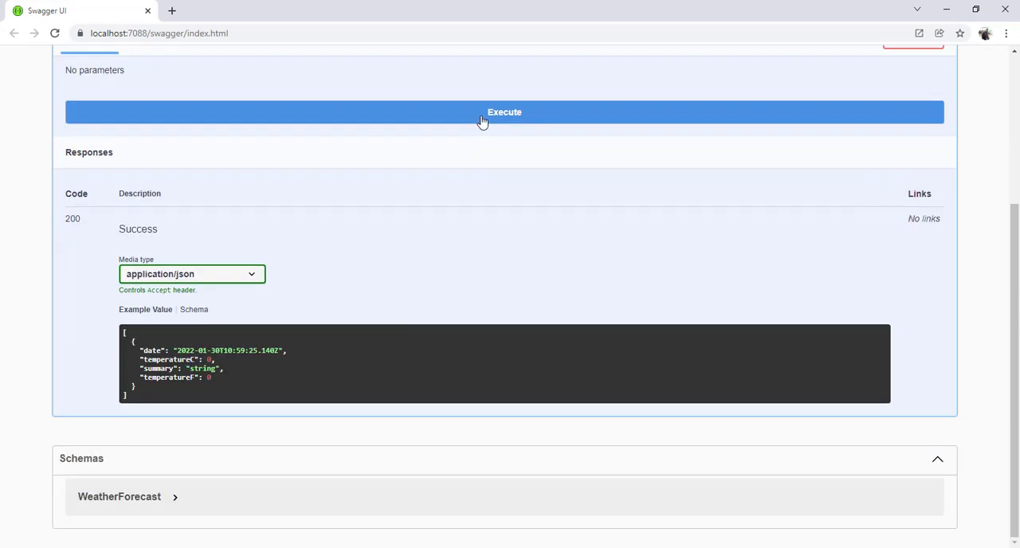
click(483, 118)
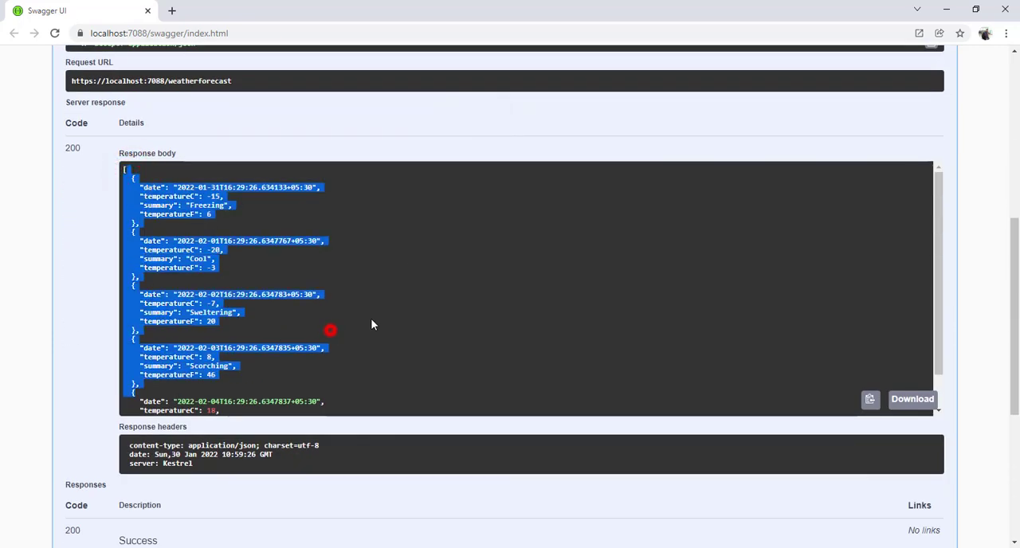
mouse_move(430, 322)
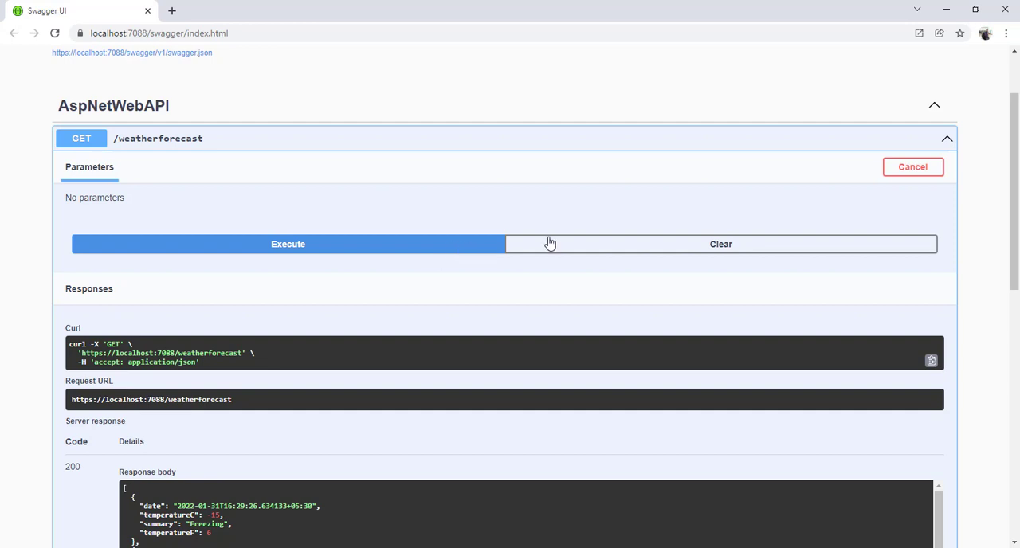
mouse_move(539, 297)
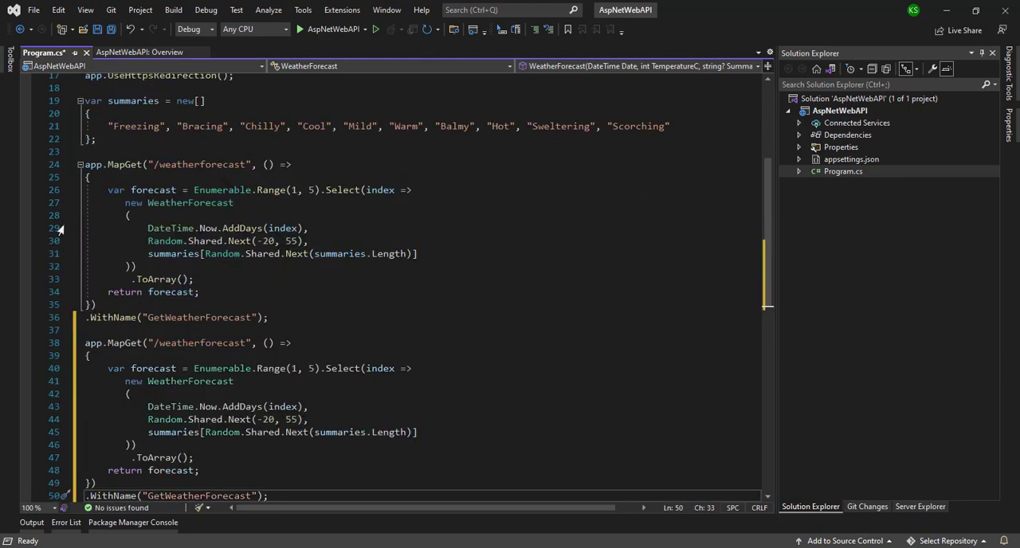
Change the duplicated MapGet route path to "/testAPI".
double_click(191, 343)
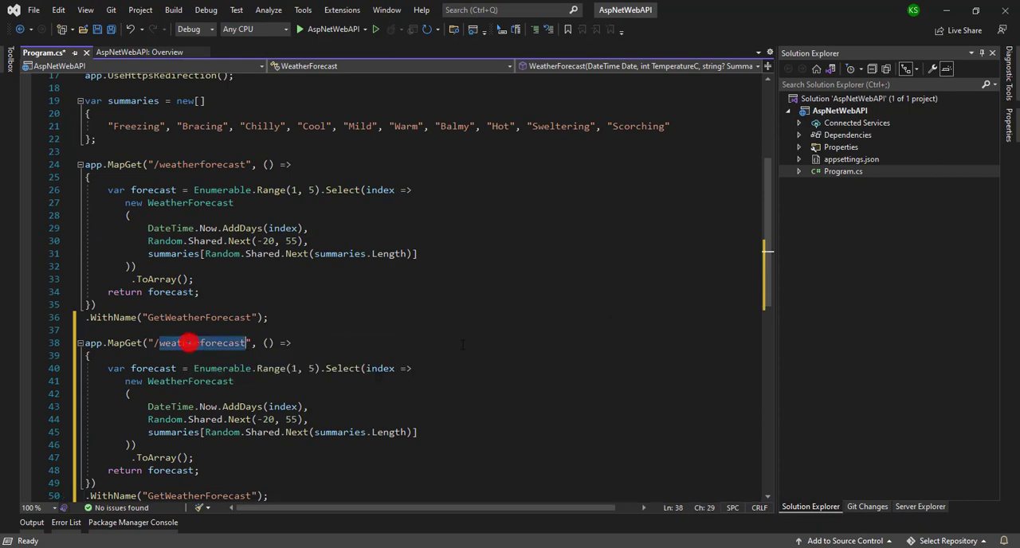
text(test)
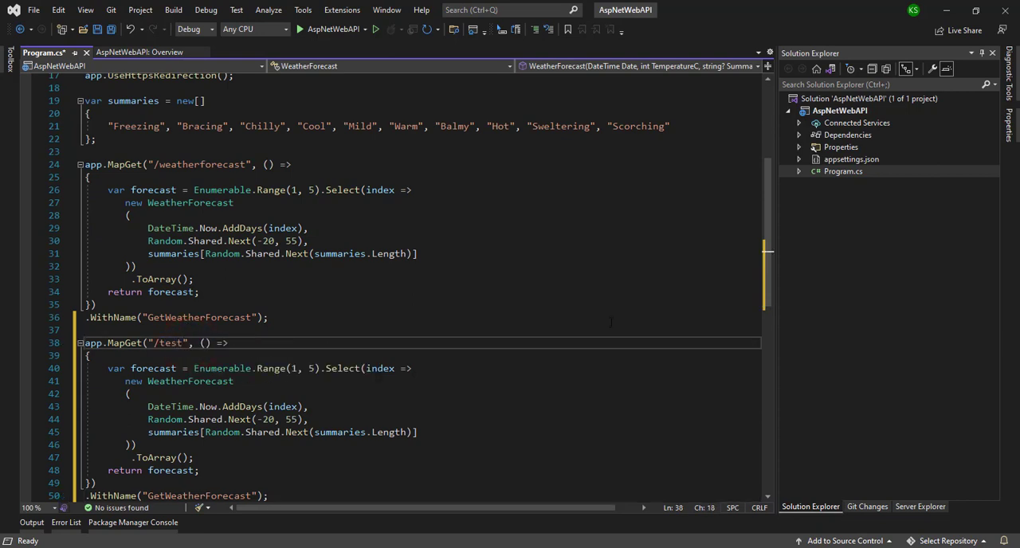
text(API)
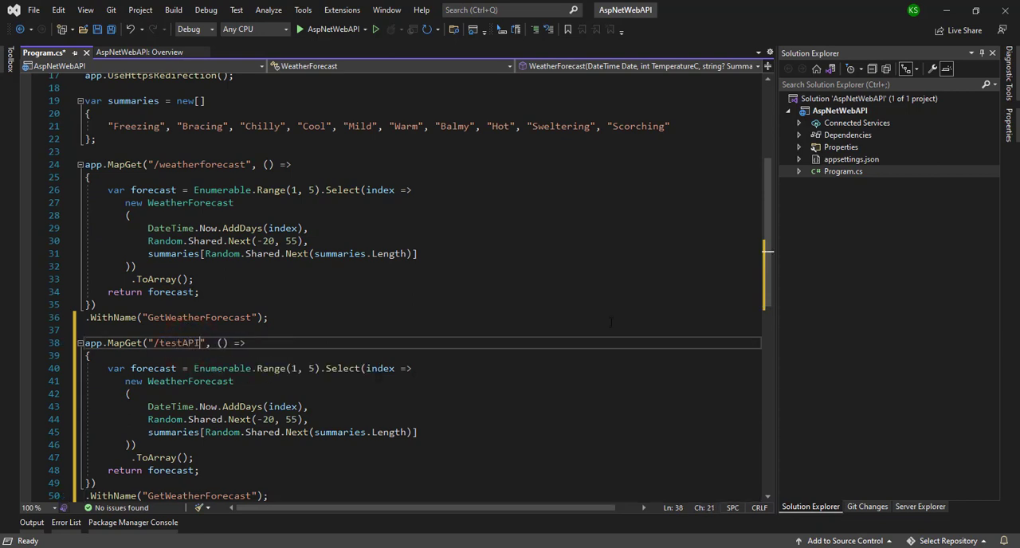
scroll(down, 3)
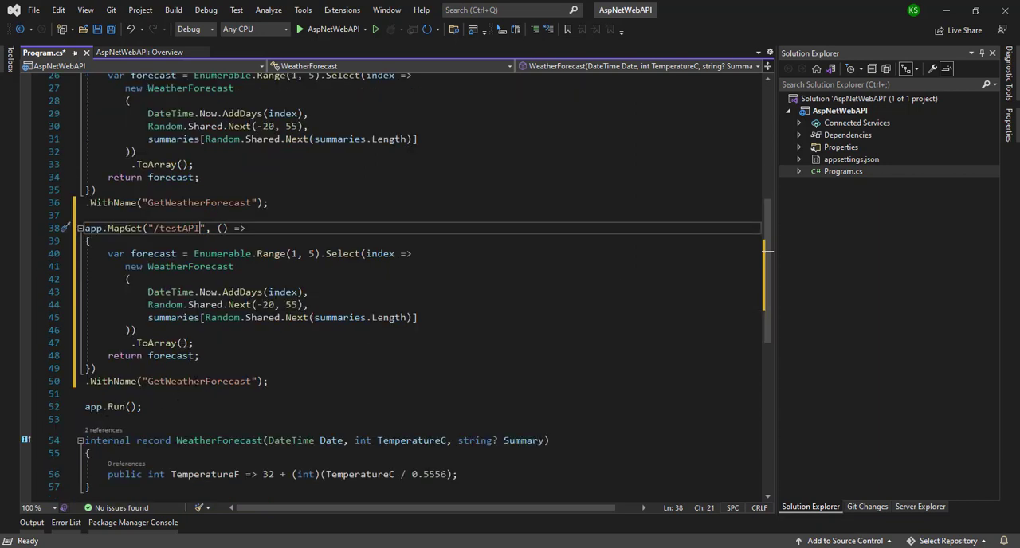
Rename the duplicate endpoint's WithName, save, and set a breakpoint on its forecast line 40.
double_click(198, 380)
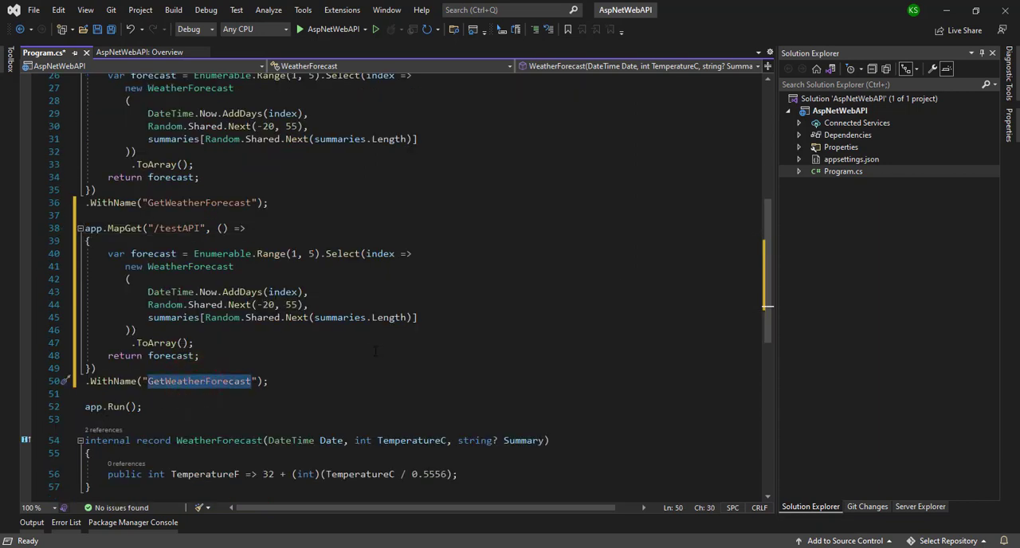
click(233, 202)
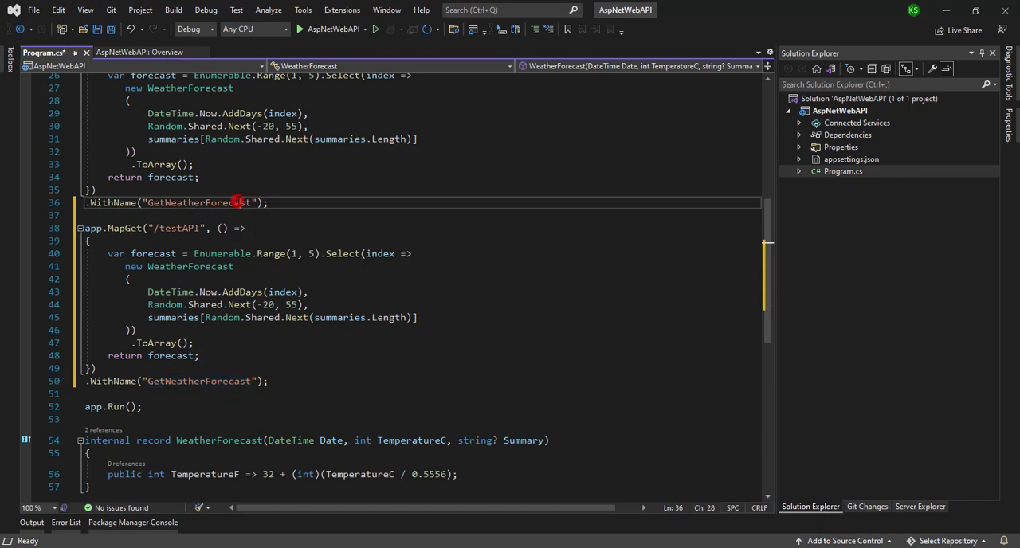
double_click(197, 380)
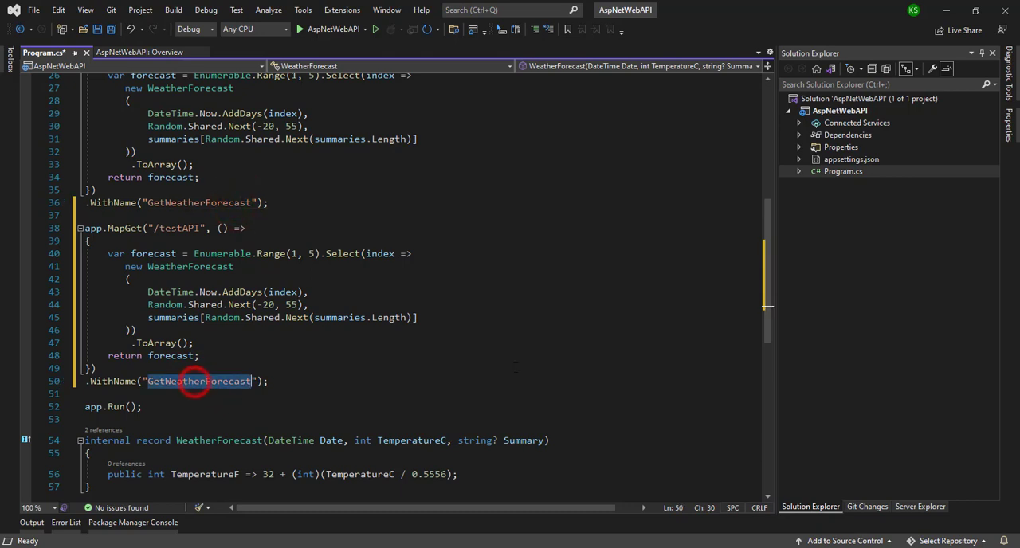
text(TestAPI)
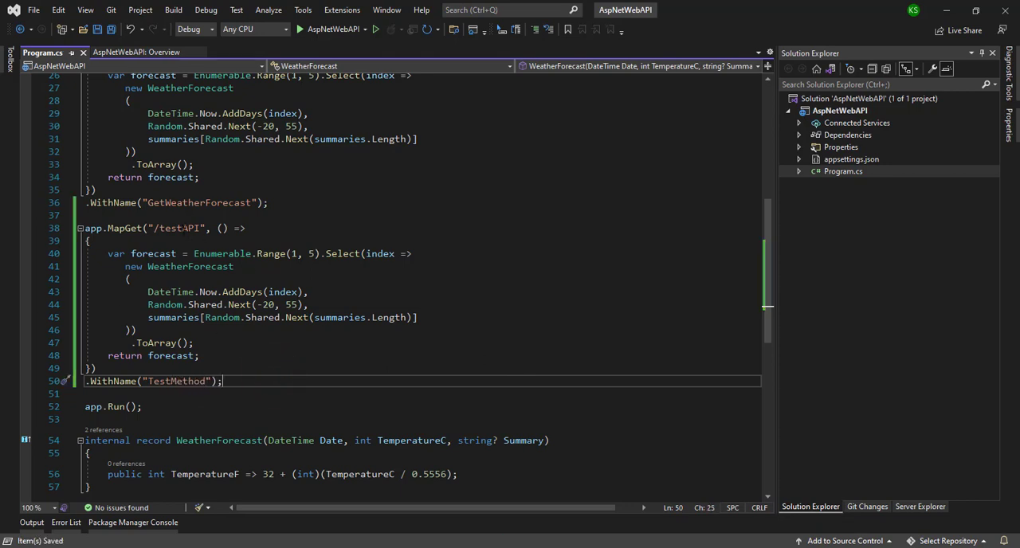
double_click(175, 381)
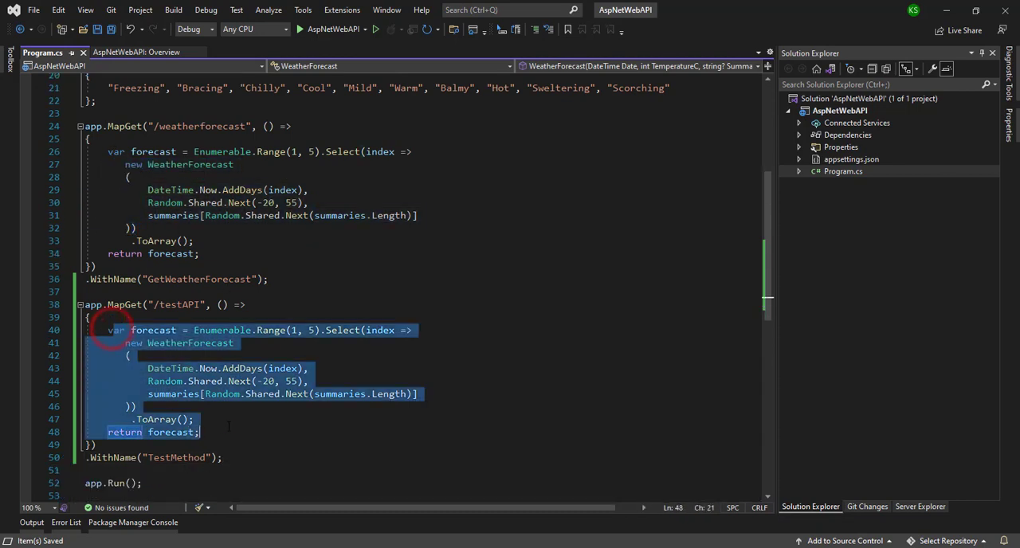
click(335, 29)
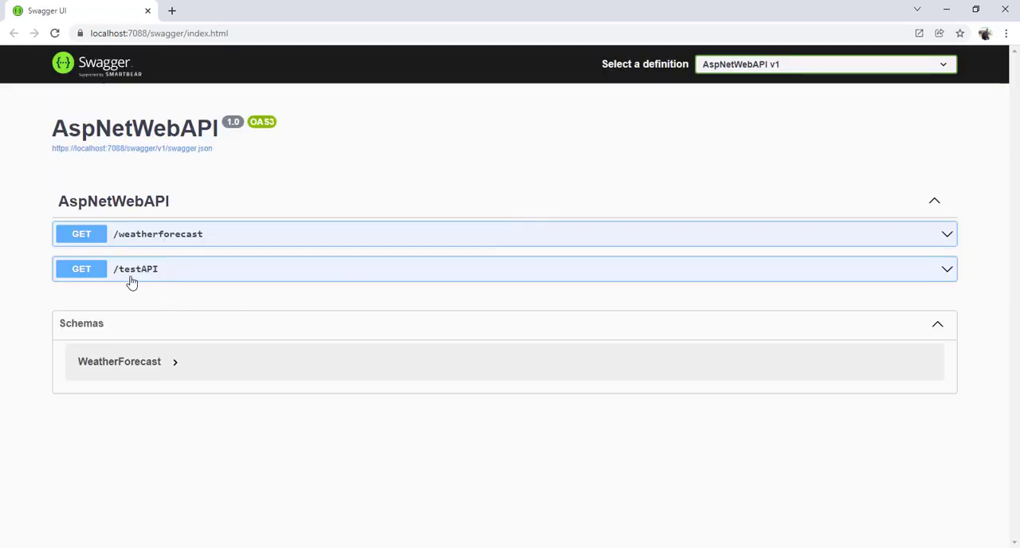
Expand GET /testAPI and try it out so the request hits the breakpoint.
click(135, 267)
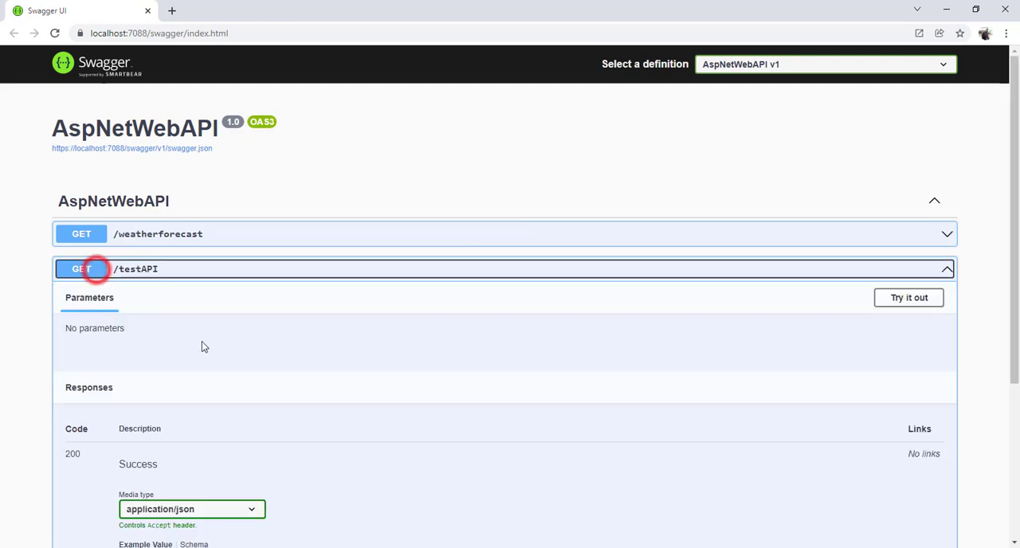
click(908, 298)
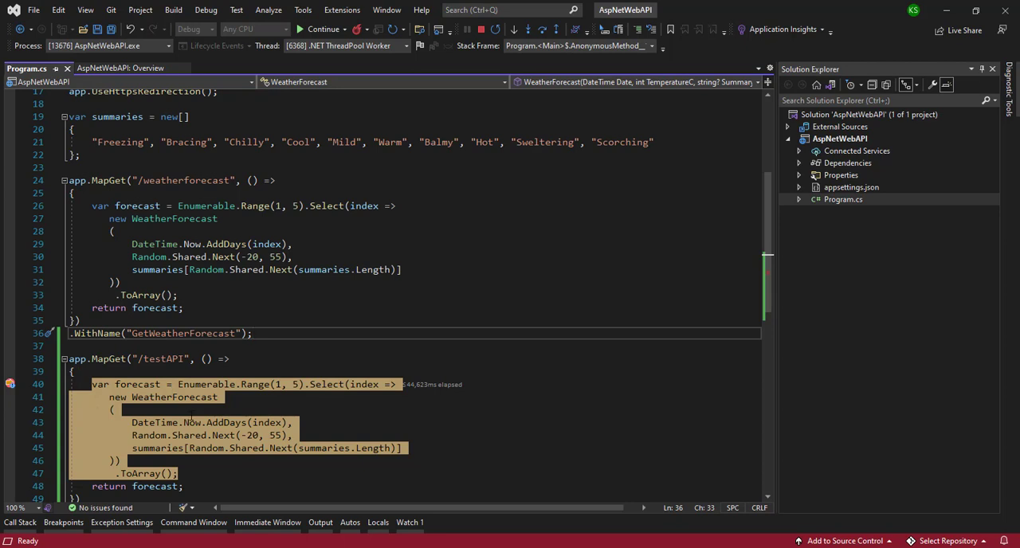
Resume execution from the line-40 breakpoint so /testAPI returns its 200 response.
click(284, 422)
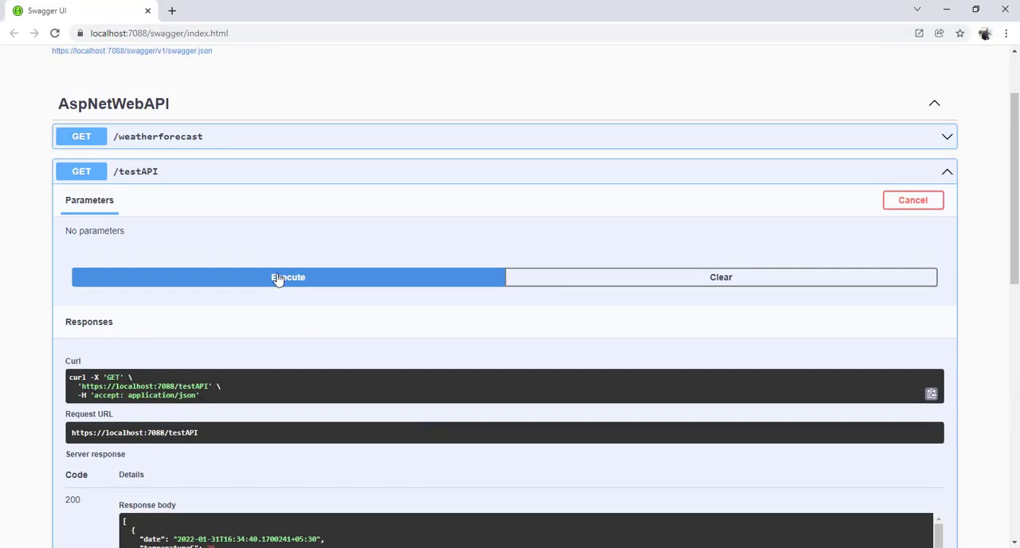
Scroll through the /testAPI response body showing five forecast entries.
scroll(down, 3)
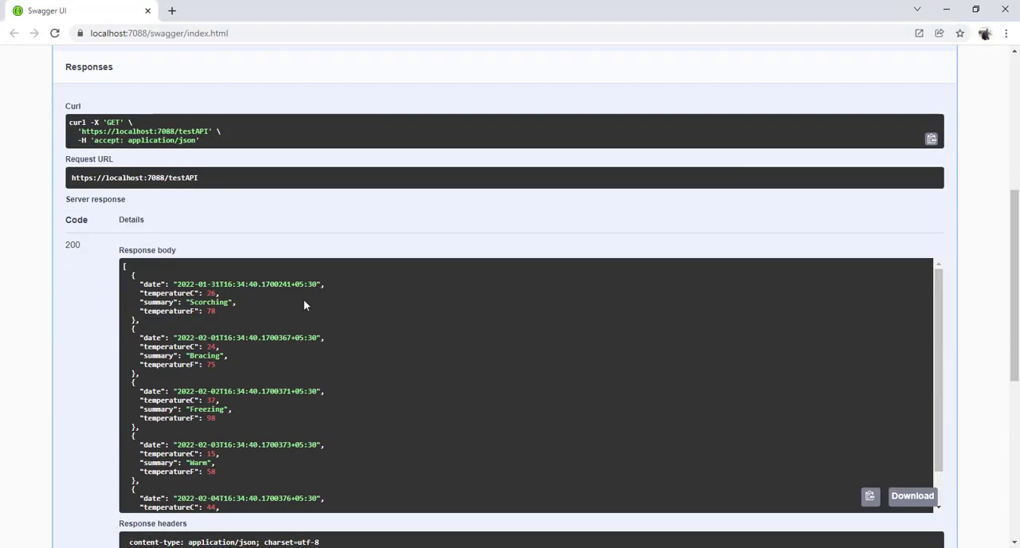
mouse_move(287, 298)
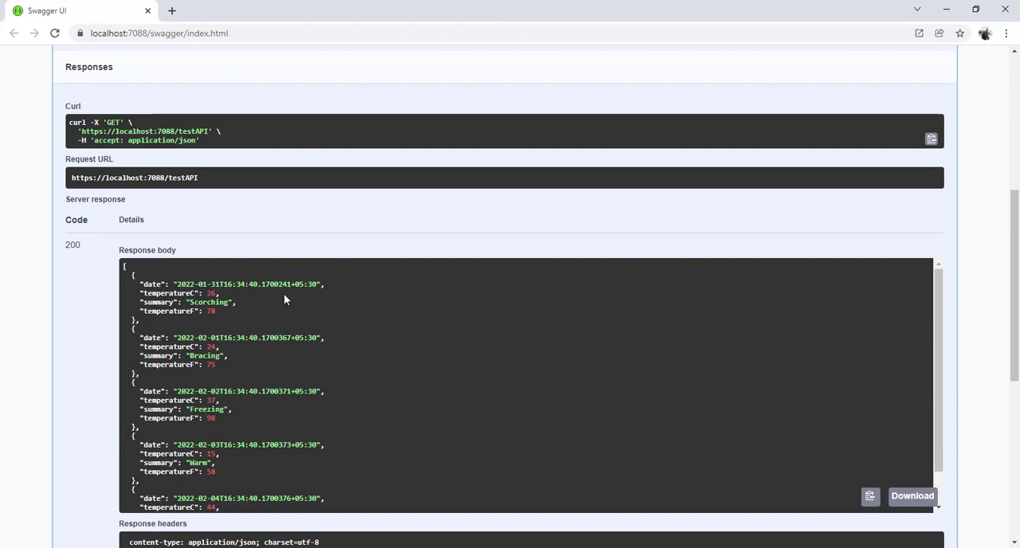
scroll(down, 3)
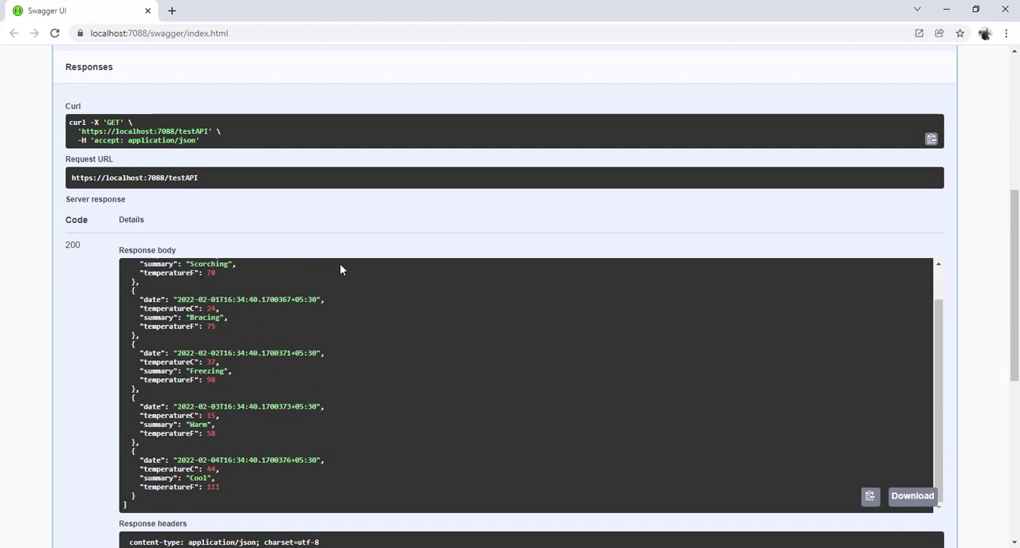
mouse_move(328, 275)
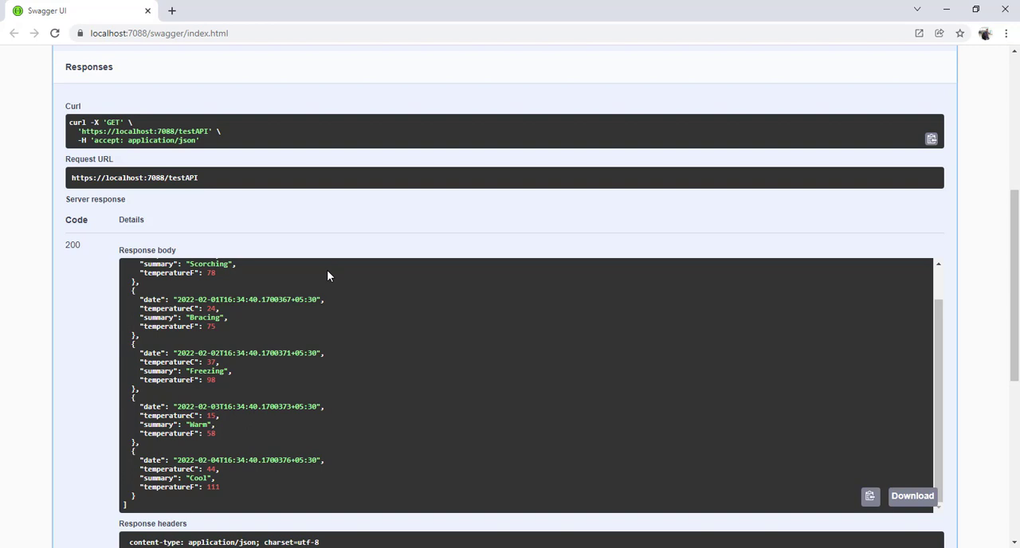
mouse_move(340, 281)
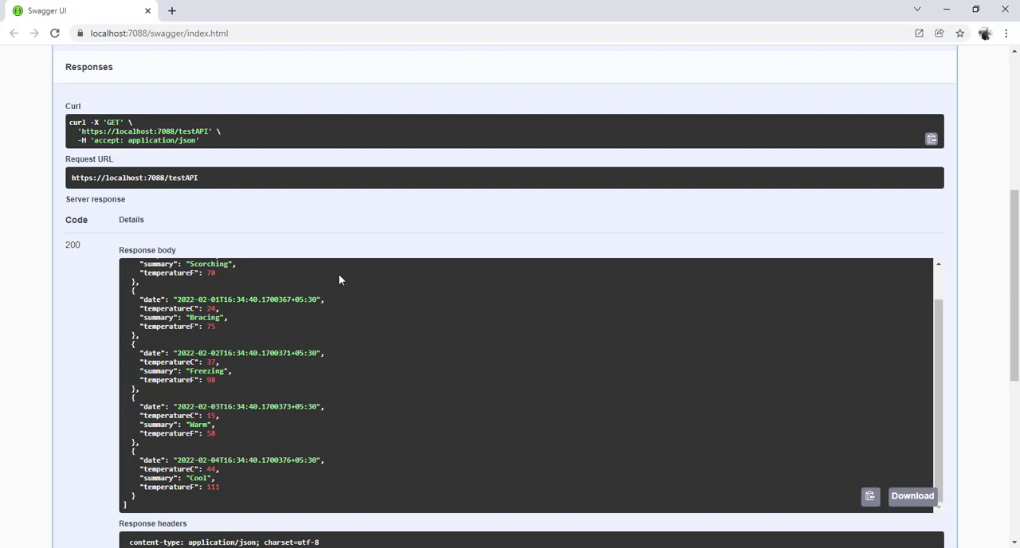